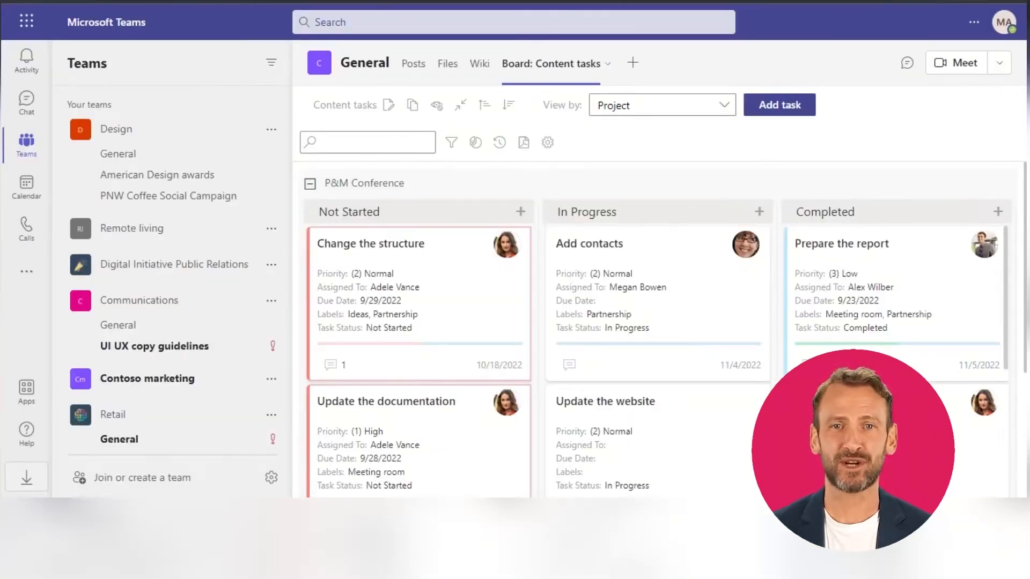
# Step: Group the board's swimlanes by priority, then return them to grouping by project
pyautogui.scroll(-3)
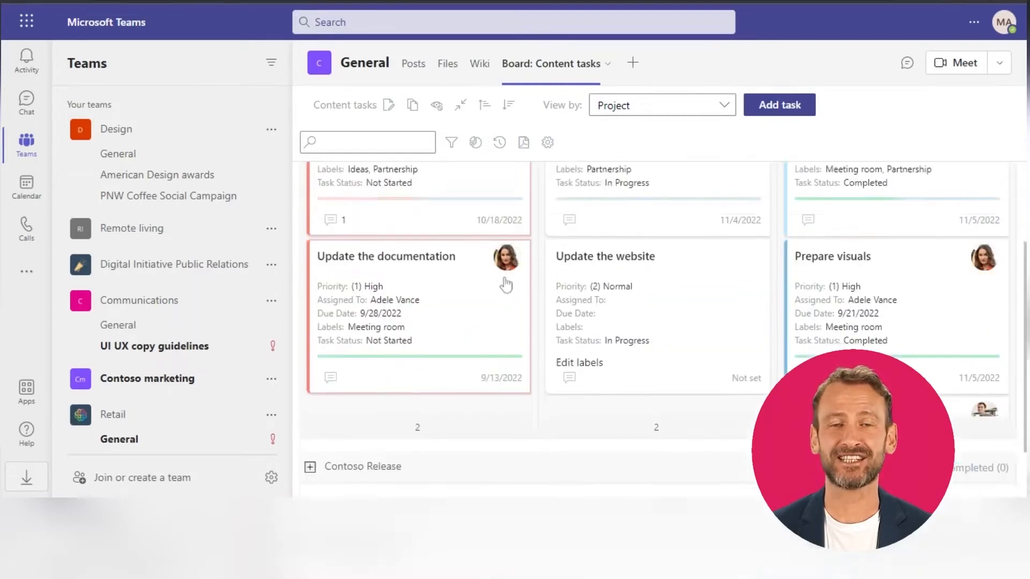
pyautogui.scroll(-3)
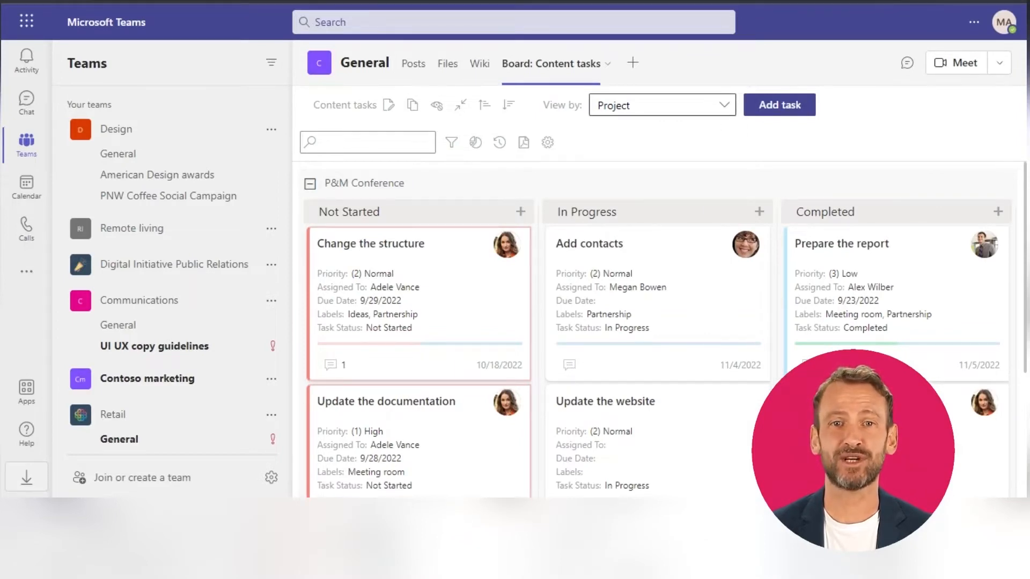
pyautogui.click(661, 104)
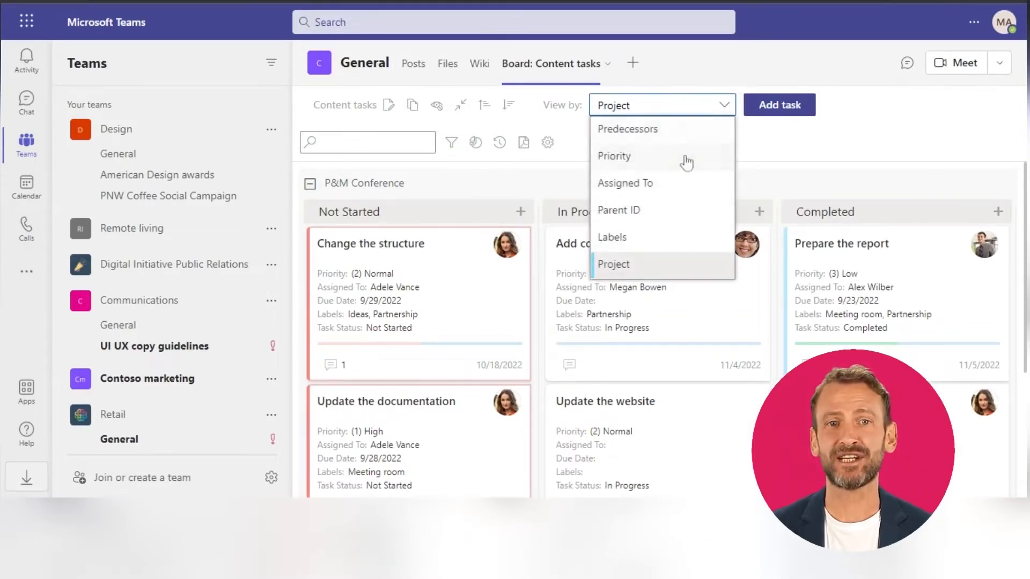
pyautogui.click(613, 264)
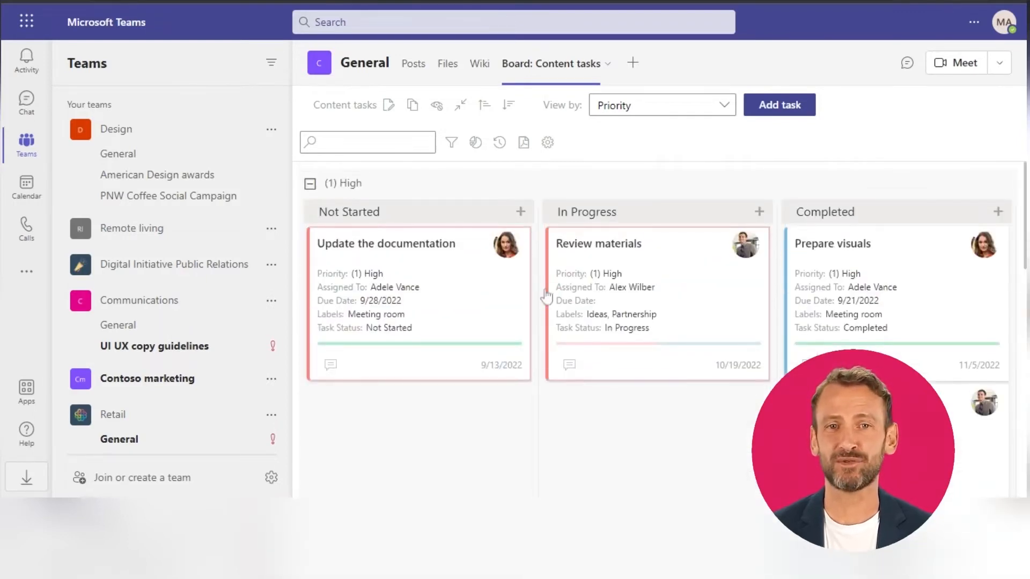
pyautogui.click(661, 106)
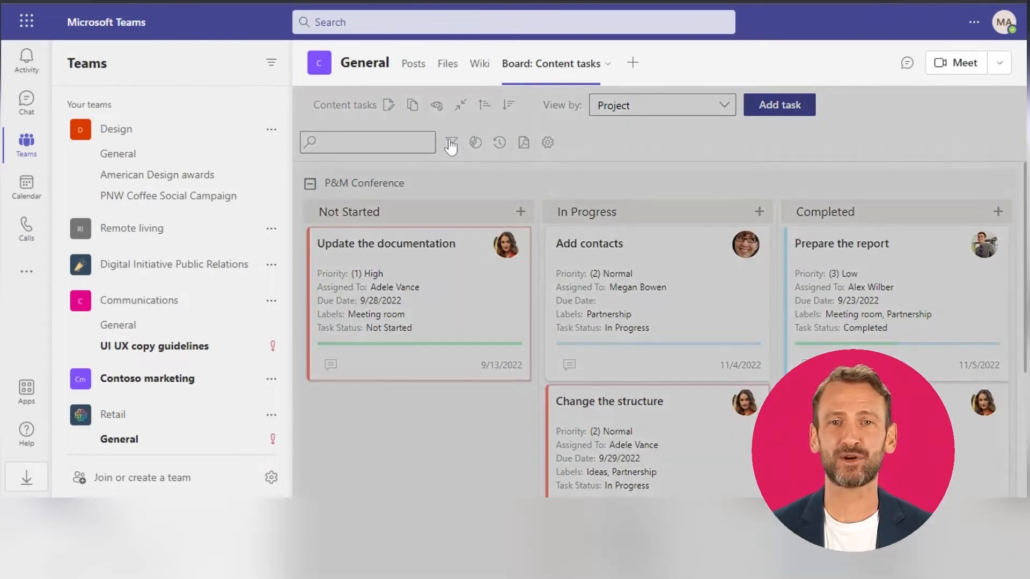
# Step: Review the task filter options and bring up the 'Update the documentation' task details
pyautogui.click(451, 143)
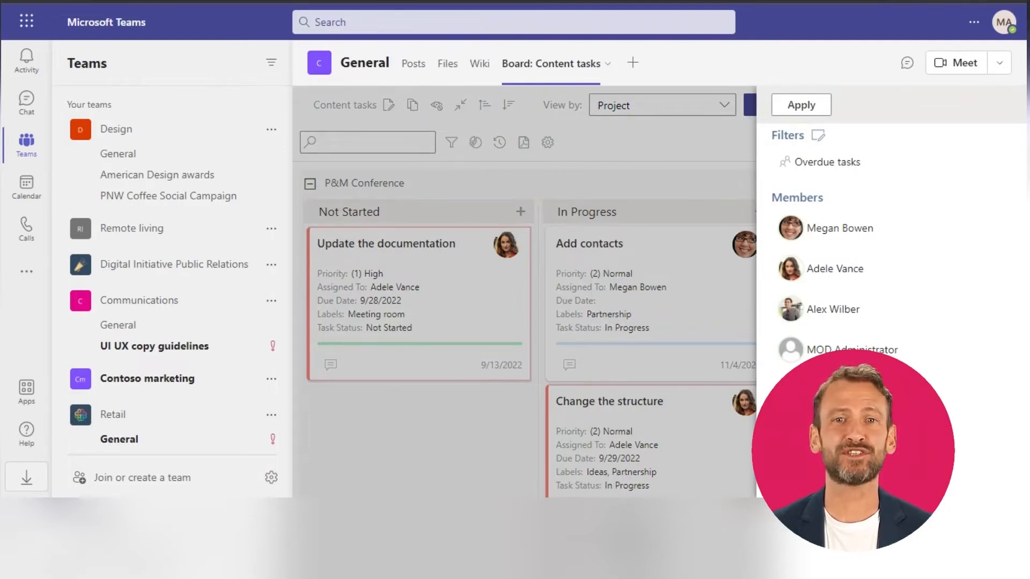
pyautogui.click(800, 104)
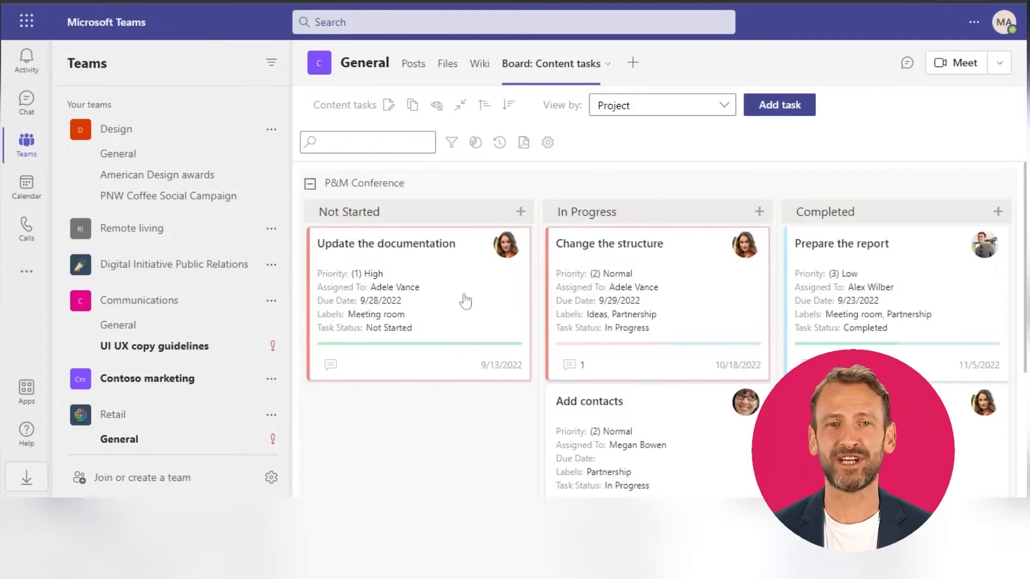
pyautogui.moveTo(384, 322)
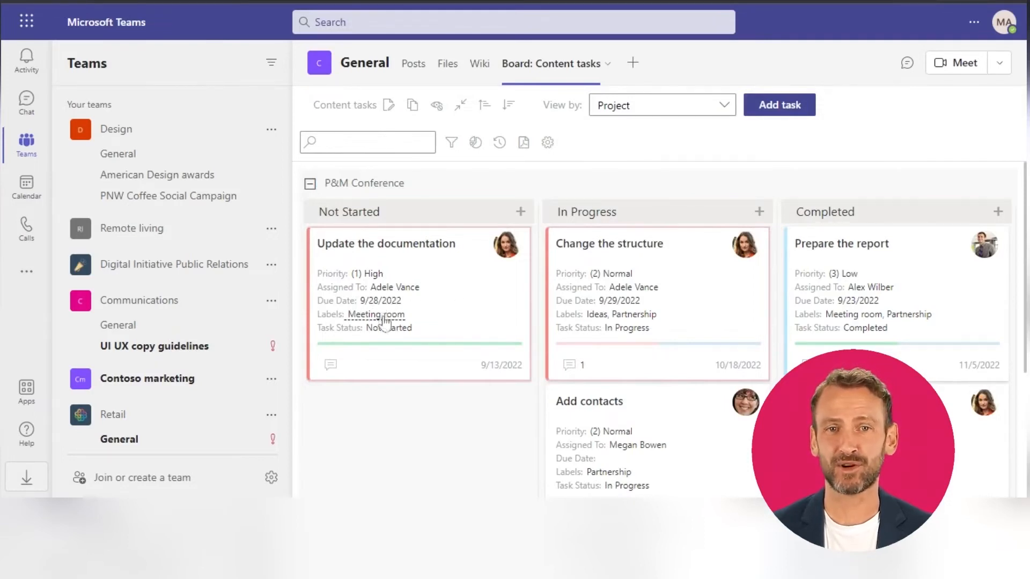
pyautogui.click(385, 243)
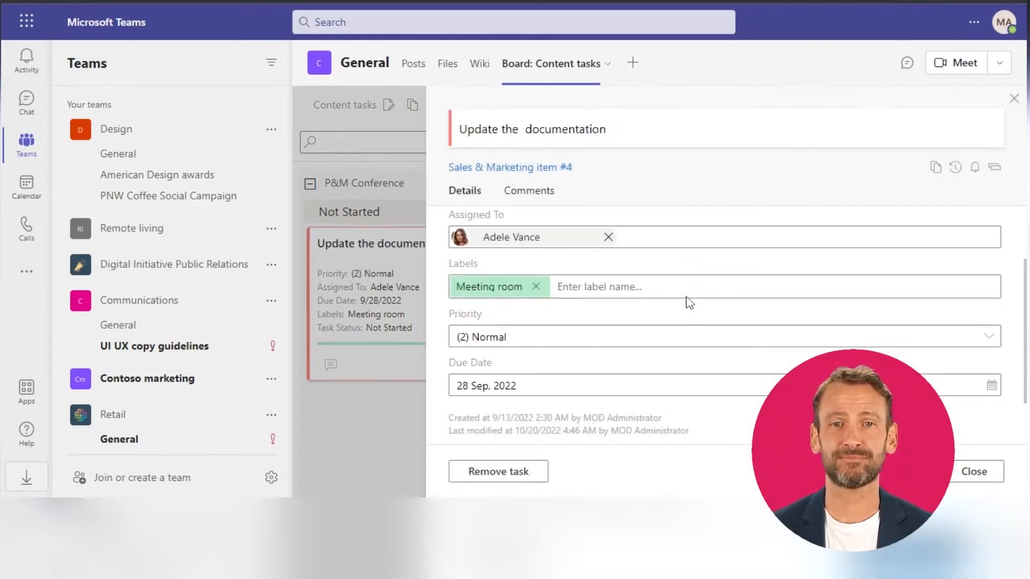
# Step: Post a 'How's it going?' comment on the 'Update the documentation' task
pyautogui.click(985, 227)
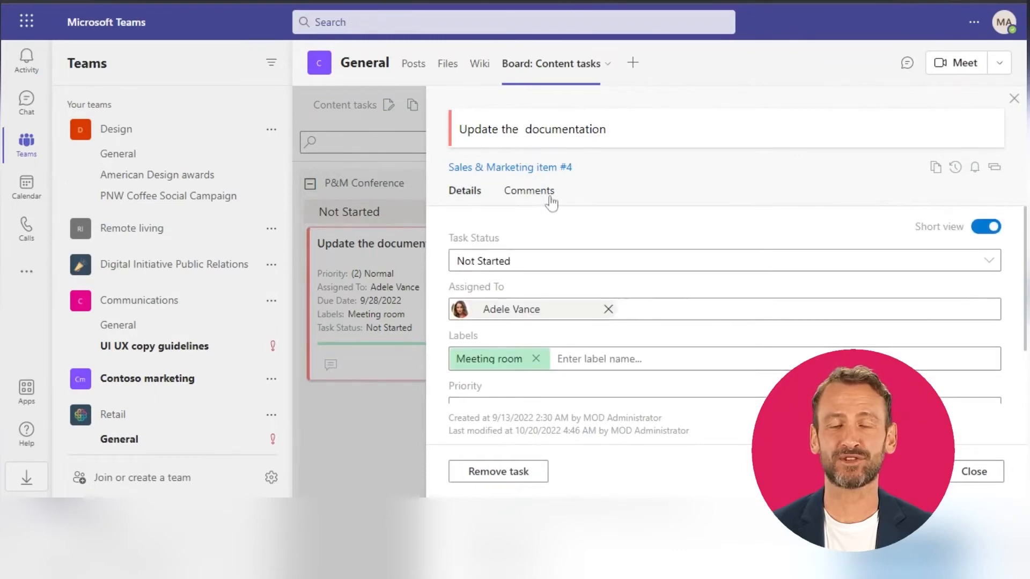
pyautogui.click(529, 191)
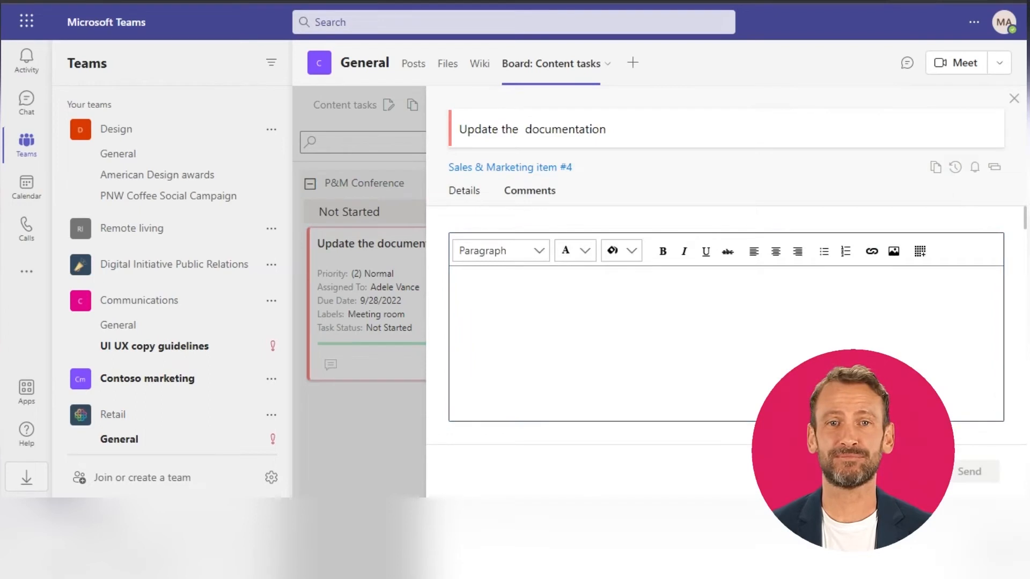
pyautogui.write('How is it goin')
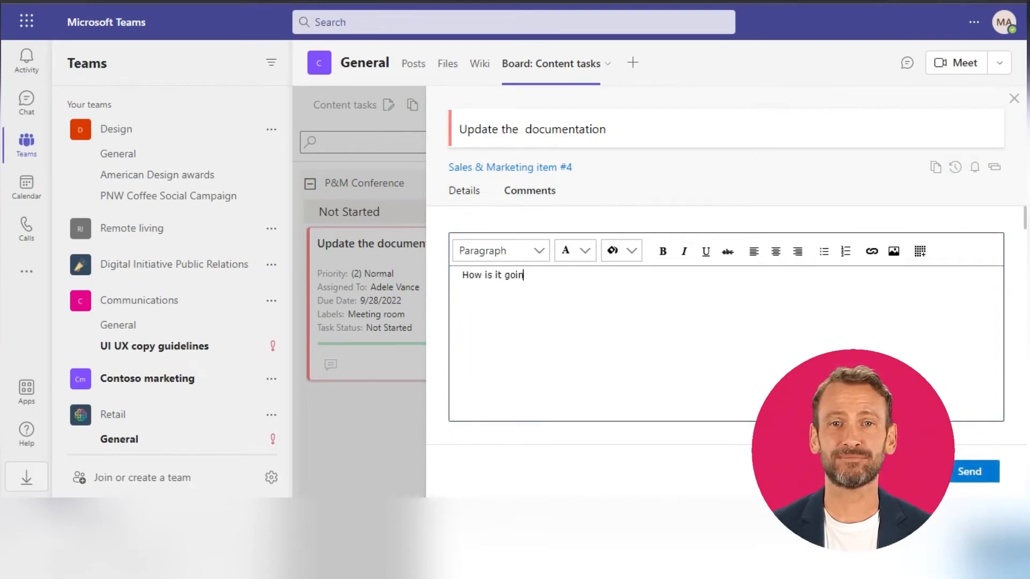
pyautogui.write('g?')
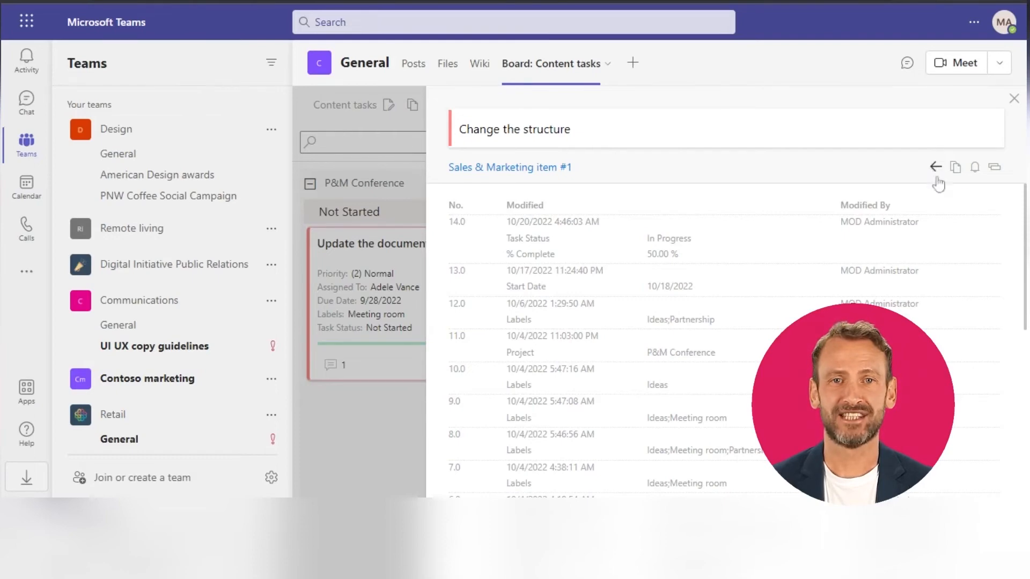
# Step: Add Megan as a watcher notified of 'Change the structure' updates, then return to the board
pyautogui.click(935, 167)
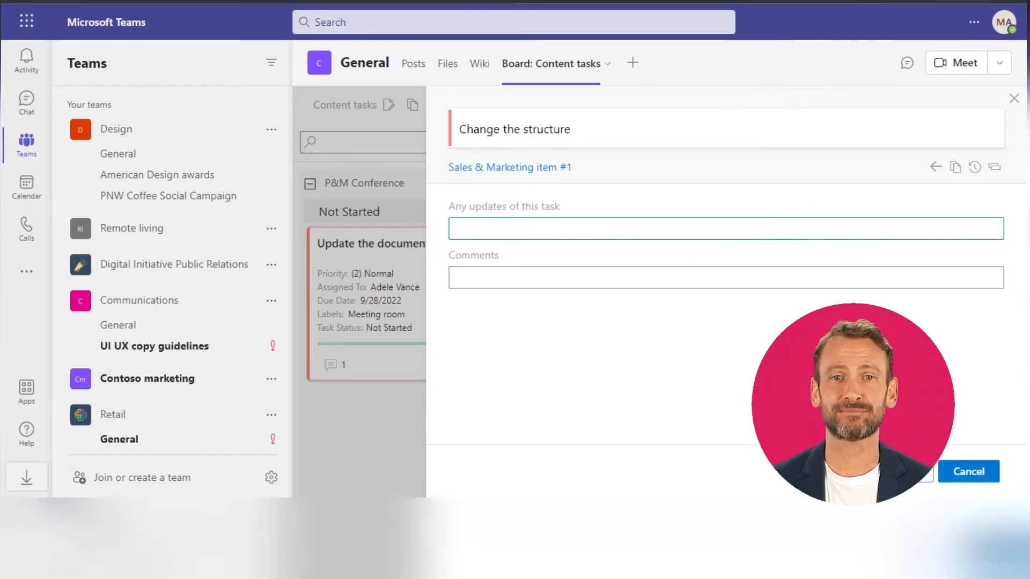
pyautogui.write('megan')
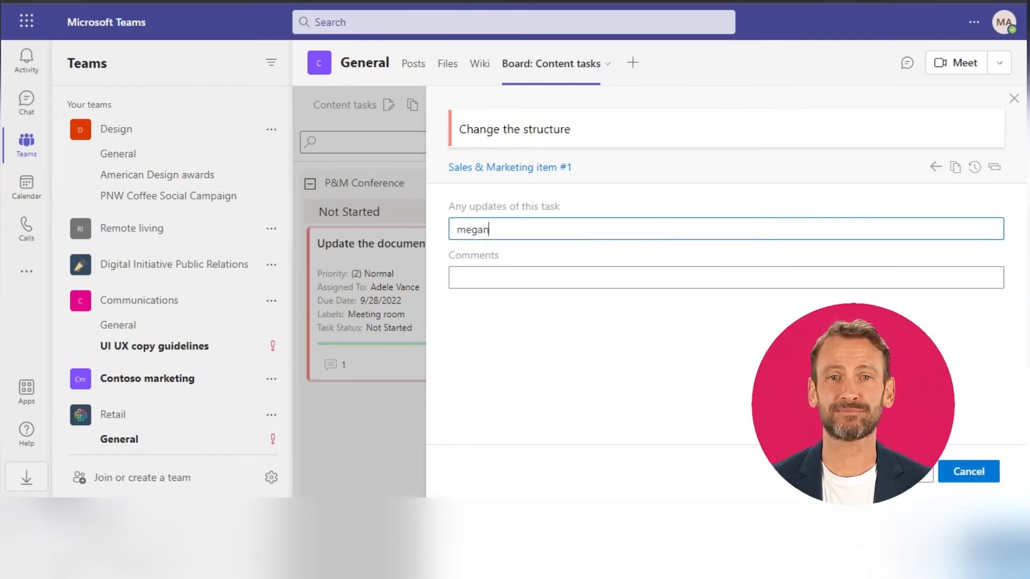
pyautogui.write('megan')
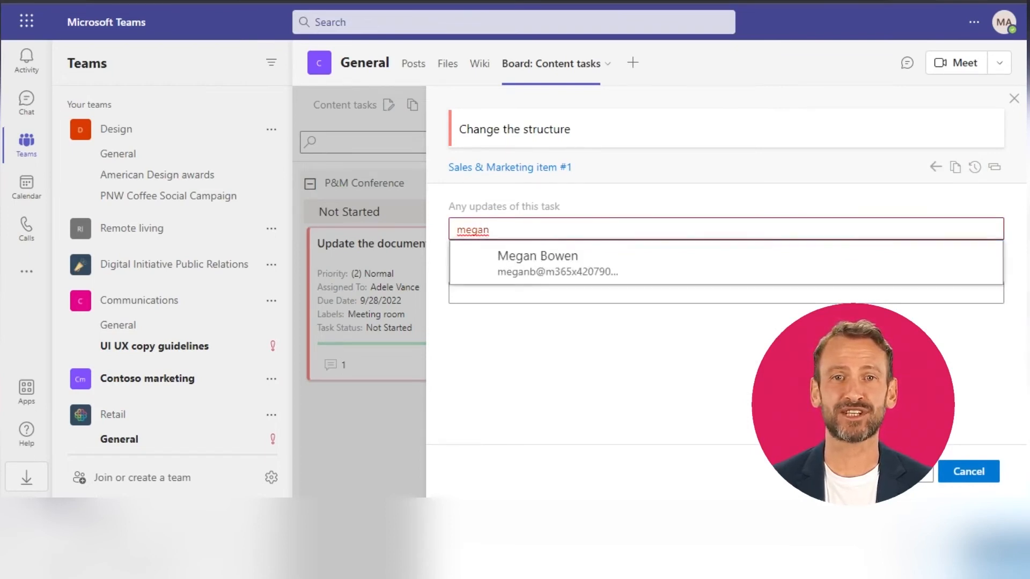
pyautogui.click(537, 264)
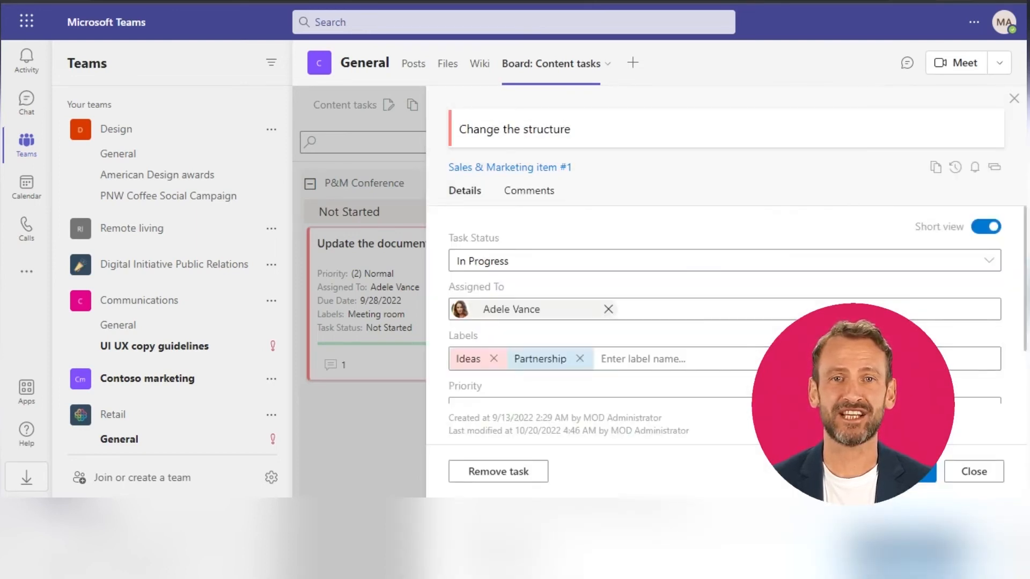
pyautogui.click(973, 472)
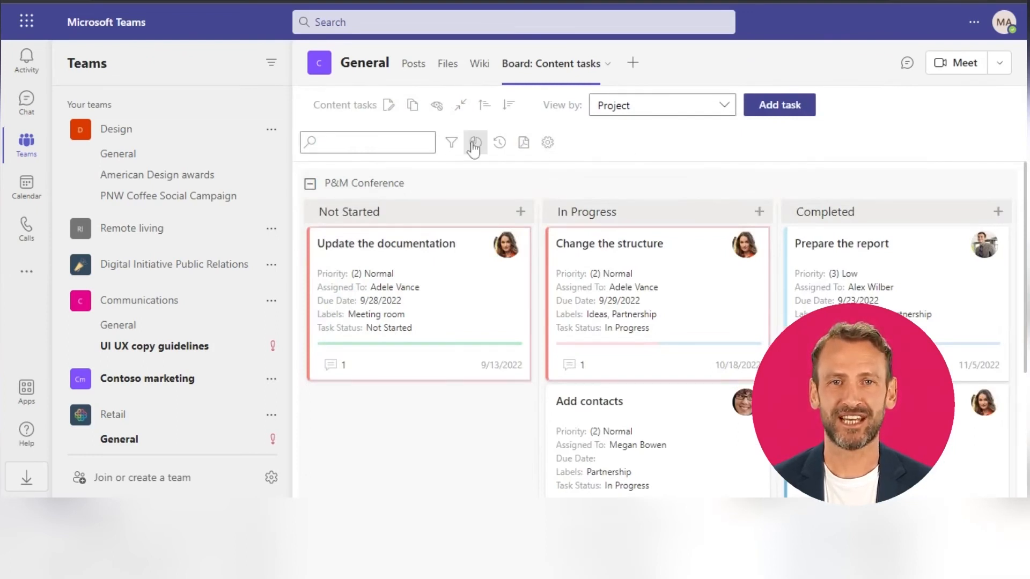
# Step: Show the board's Status donut (9 tasks) and Completion charts
pyautogui.click(473, 143)
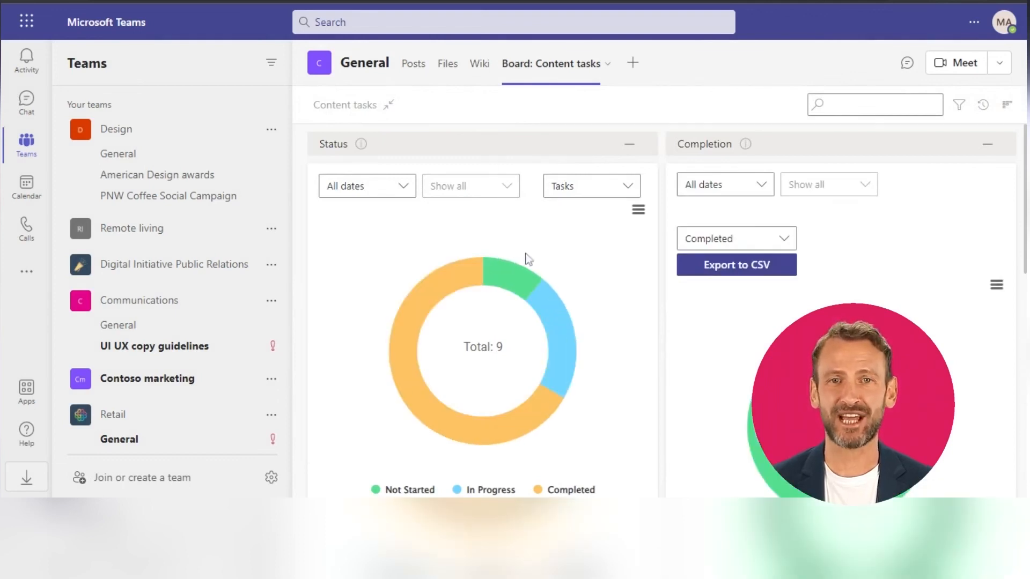
pyautogui.scroll(-3)
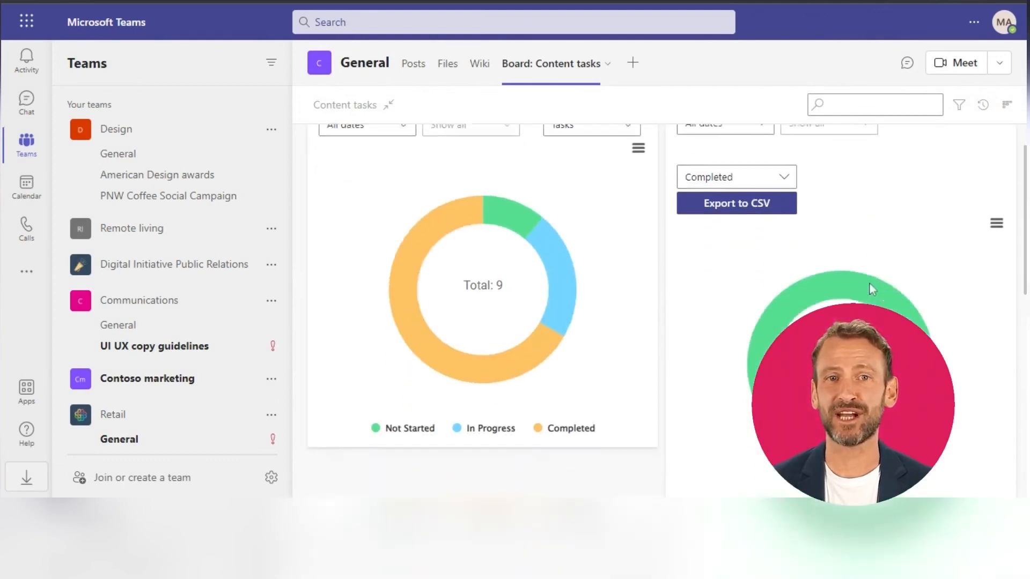